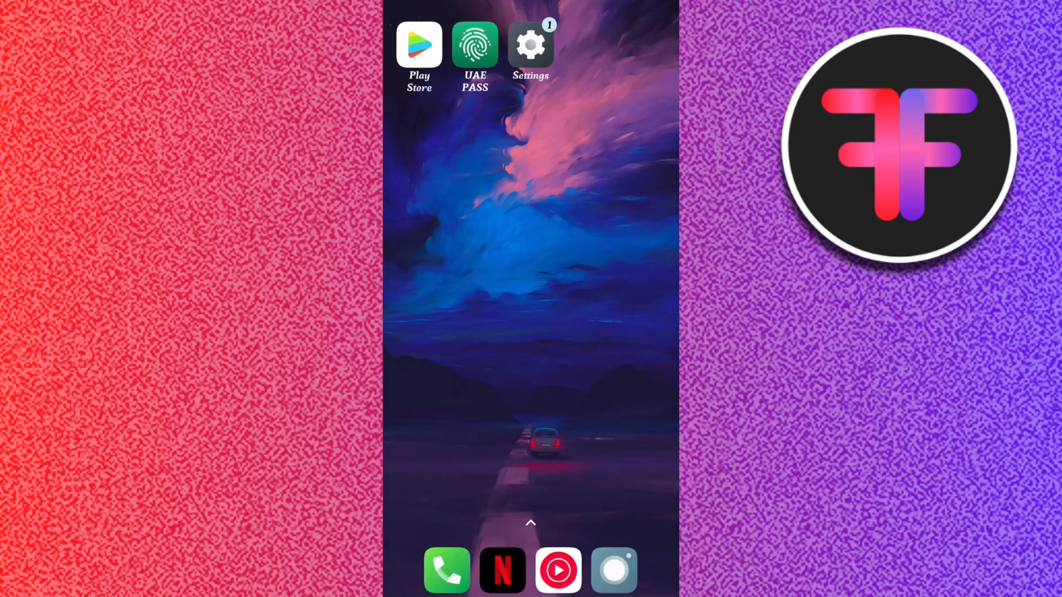
# Launch UAE PASS from its home-screen icon to reach the account creation welcome screen
pyautogui.click(474, 44)
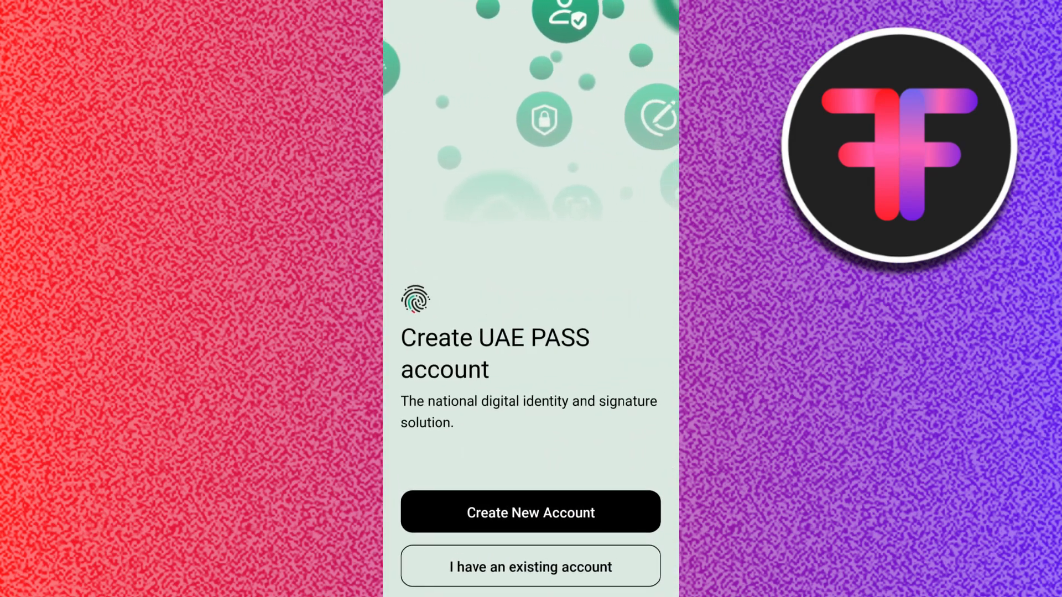
# Return to the home screen with the UAE PASS icon's shortcut menu open
pyautogui.click(530, 512)
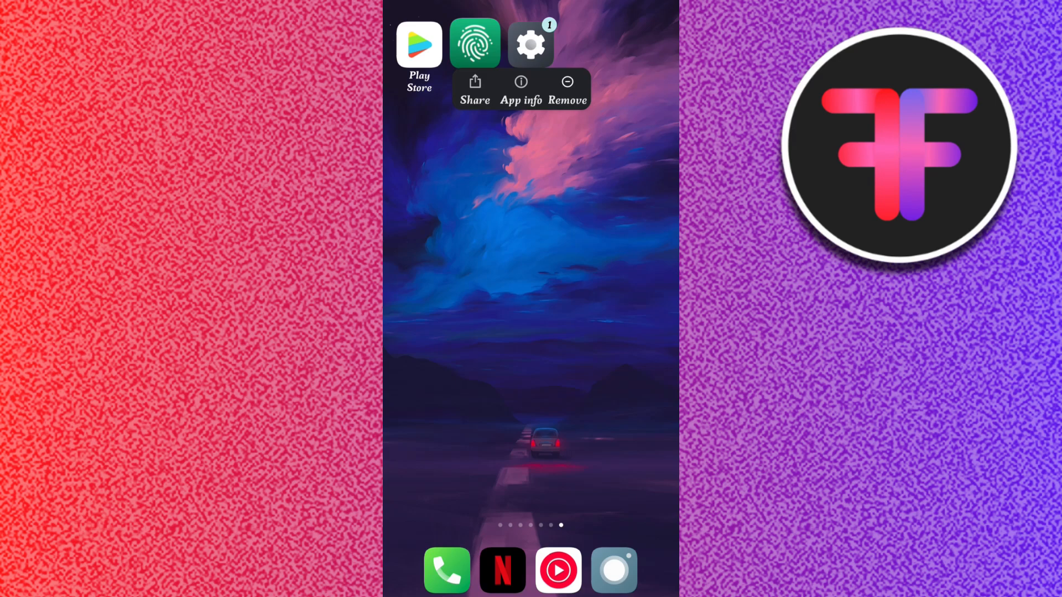
# Tap an empty home-screen area to close the UAE PASS shortcut menu
pyautogui.click(520, 88)
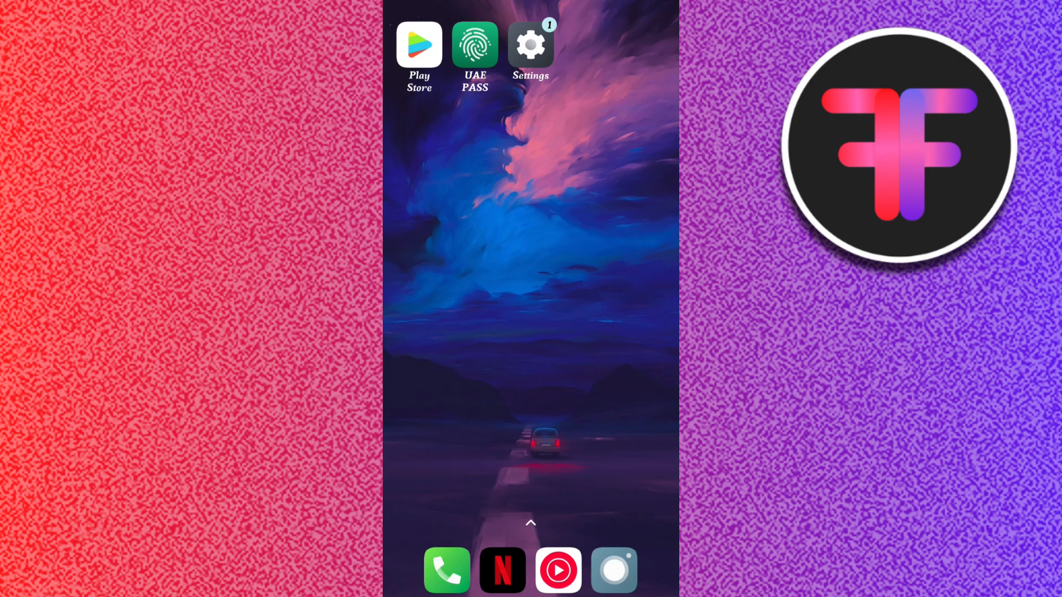
# Relaunch UAE PASS, choose Create New Account, and scroll through the Terms & Conditions
pyautogui.click(474, 45)
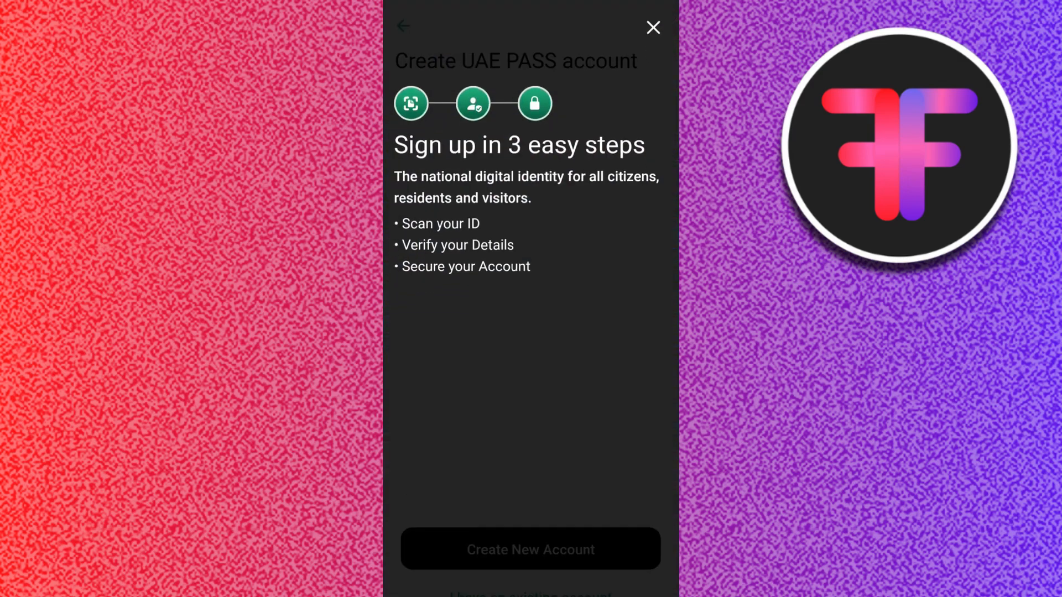
pyautogui.click(531, 548)
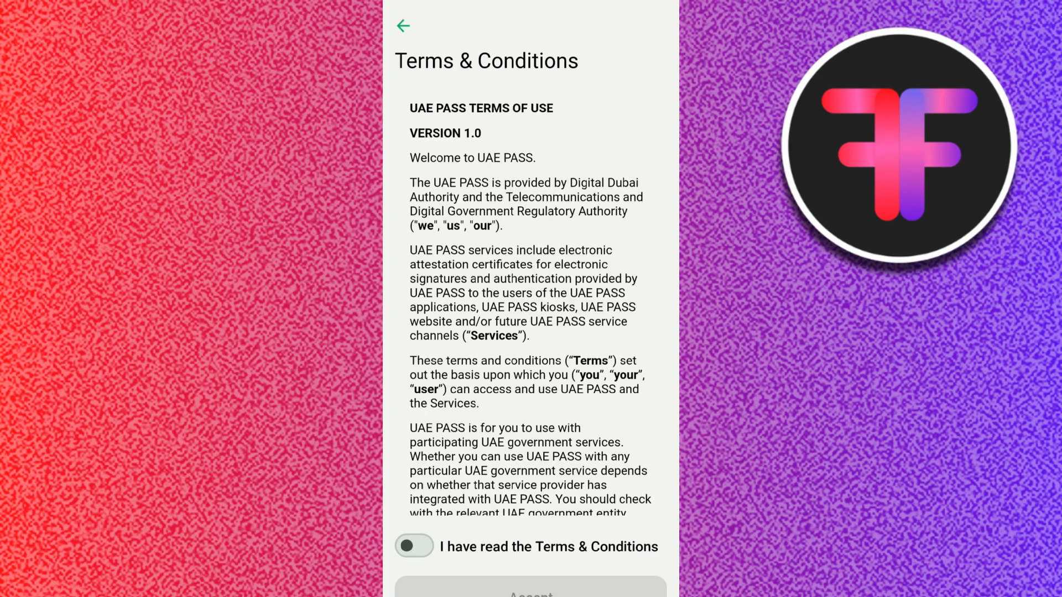
pyautogui.scroll(-3)
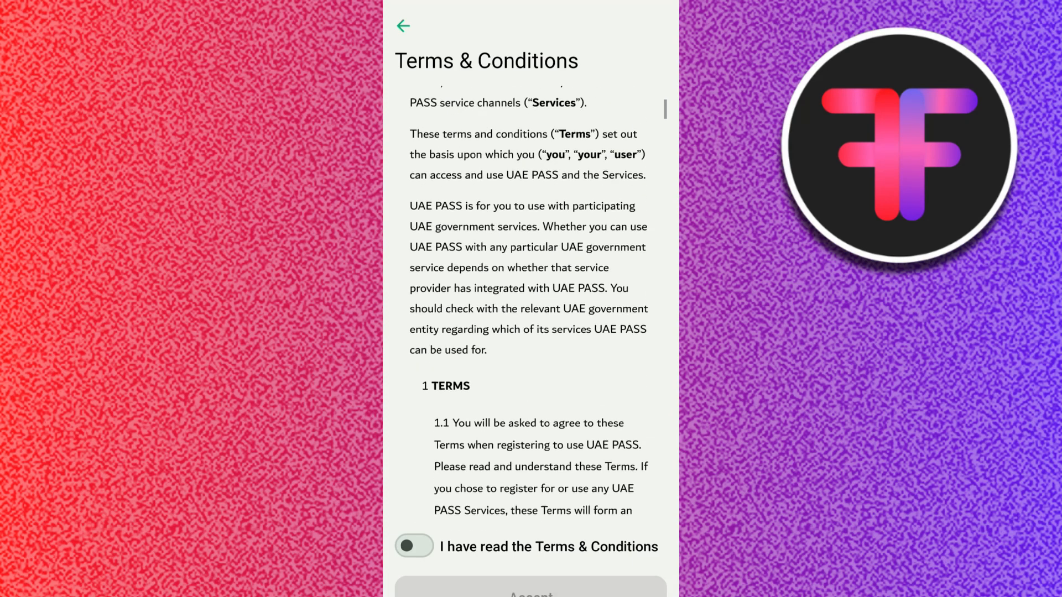
pyautogui.scroll(-3)
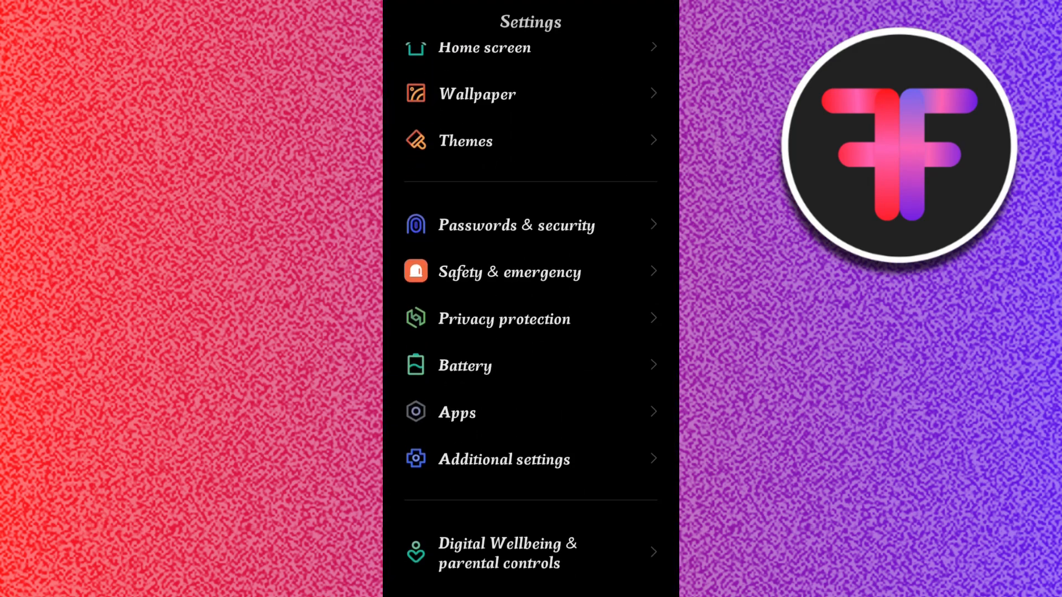
# Go to Apps, then Manage apps, and open the Search apps field
pyautogui.click(458, 413)
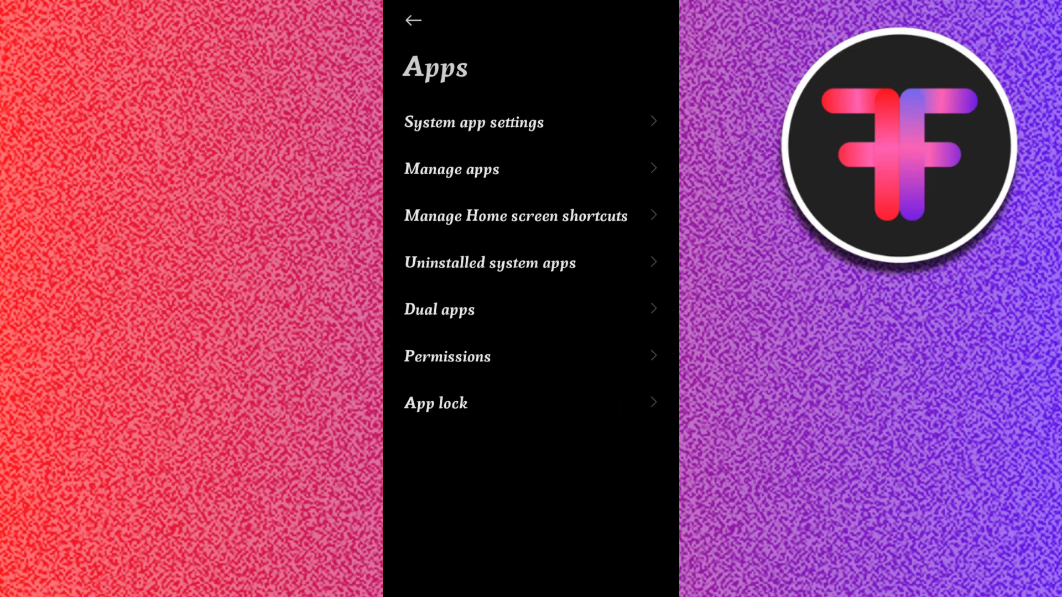
pyautogui.click(451, 169)
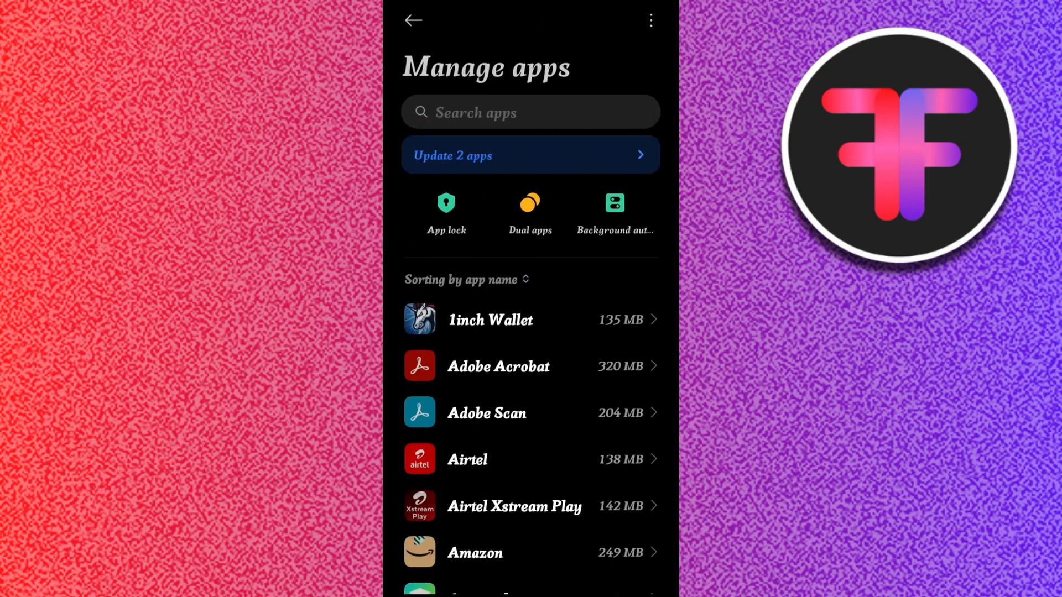
pyautogui.click(531, 113)
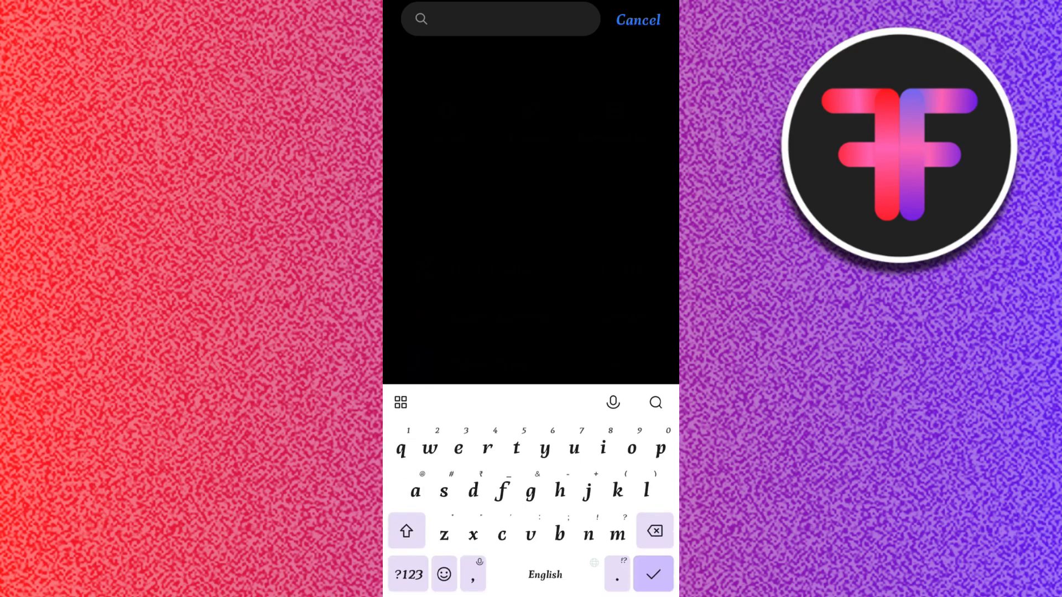